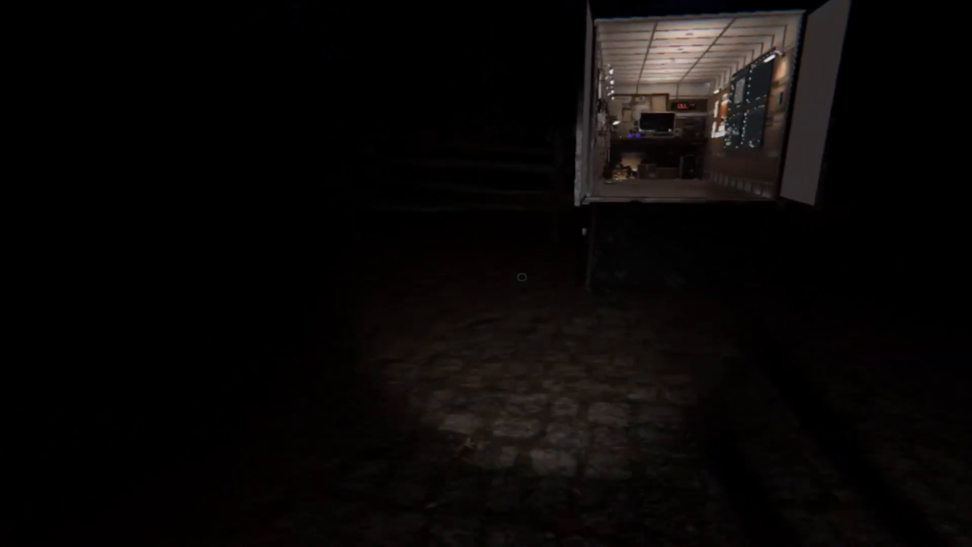
Step: Walk forward across the dark lot onto the ramp of the lit investigation truck
key("w")
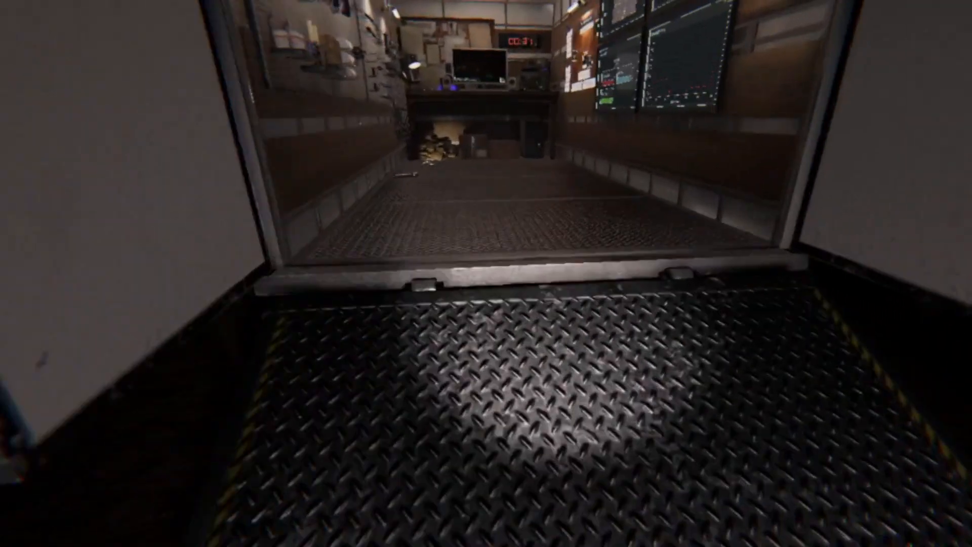
mouse_move(486, 273)
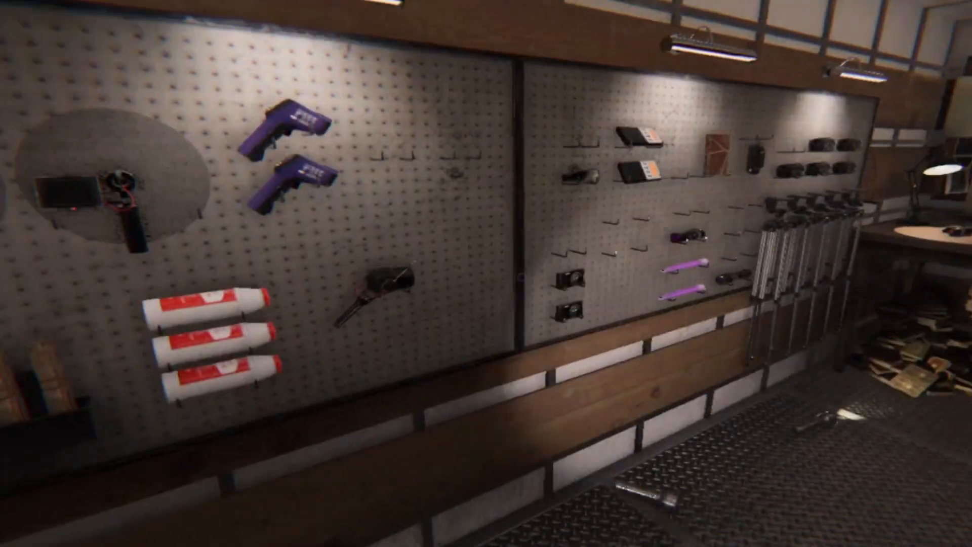